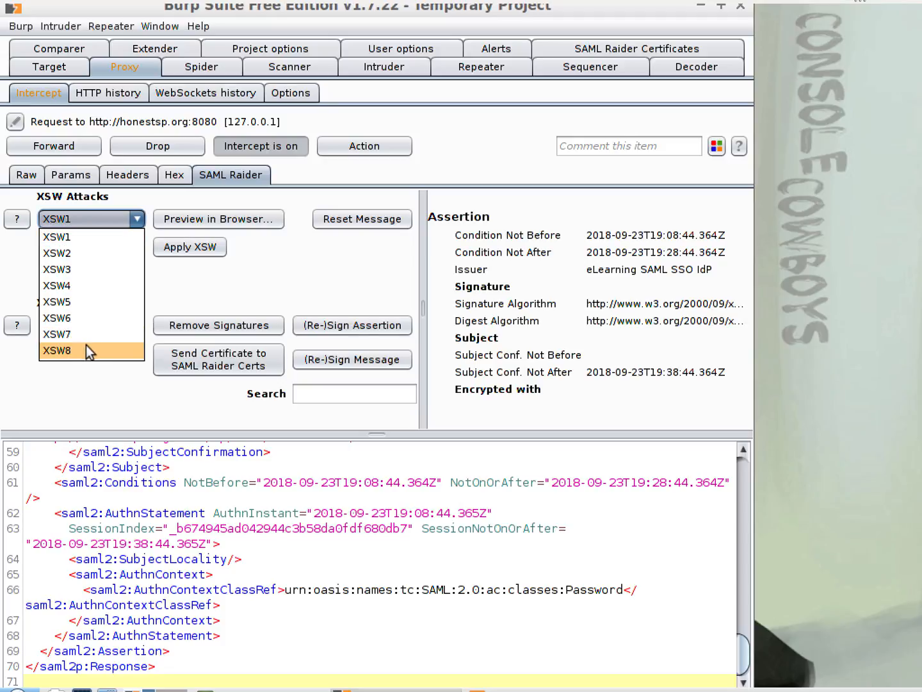
pyautogui.moveTo(98, 285)
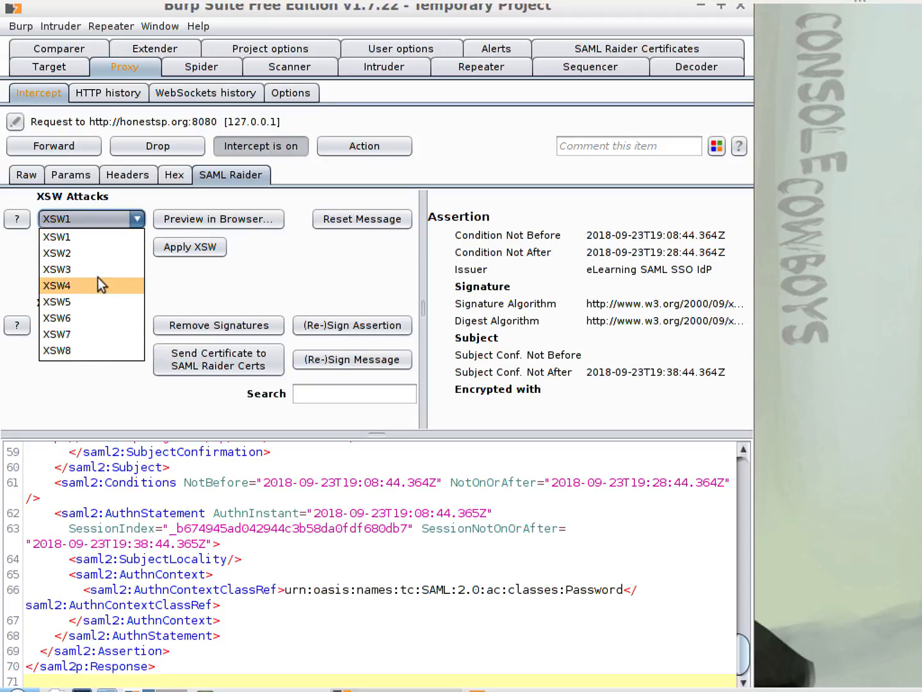
# Step: Turn interception off so the SAML response reaches the service provider, then return to Firefox
pyautogui.click(261, 146)
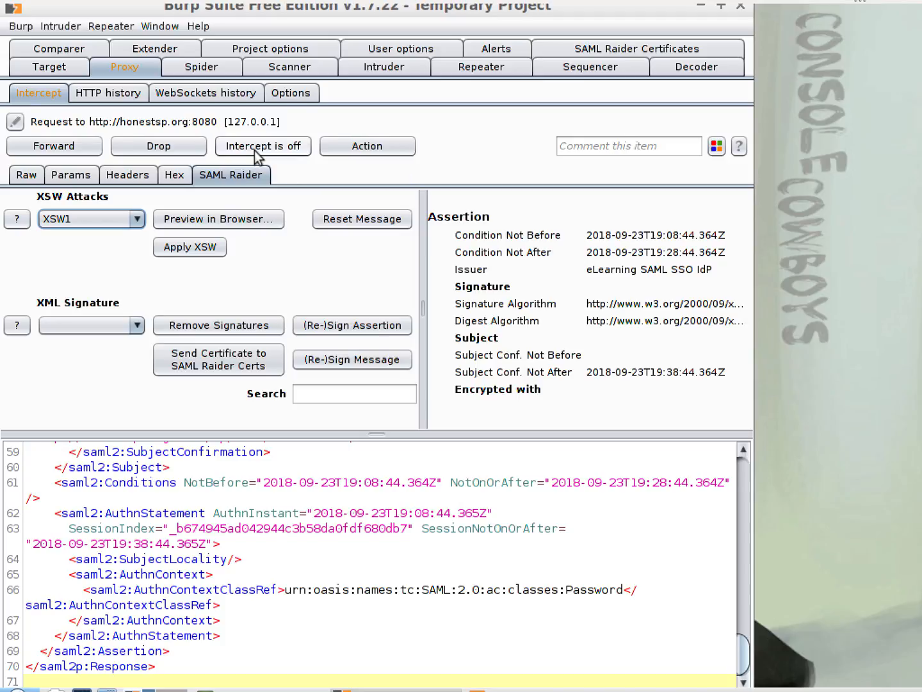
pyautogui.click(54, 146)
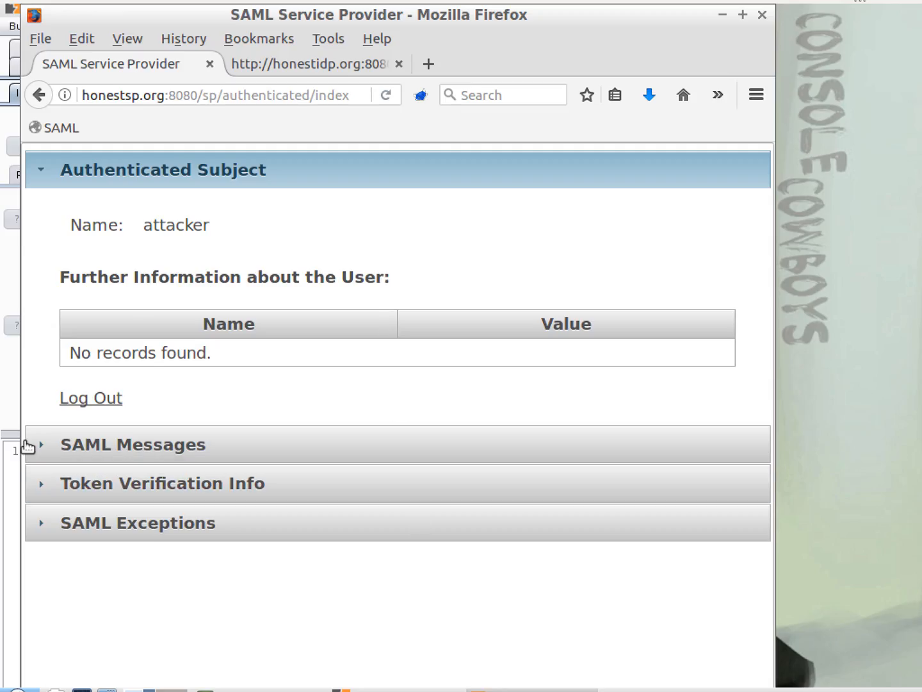
# Step: Log the attacker out of the service provider and clear all recent history and cookies
pyautogui.click(89, 397)
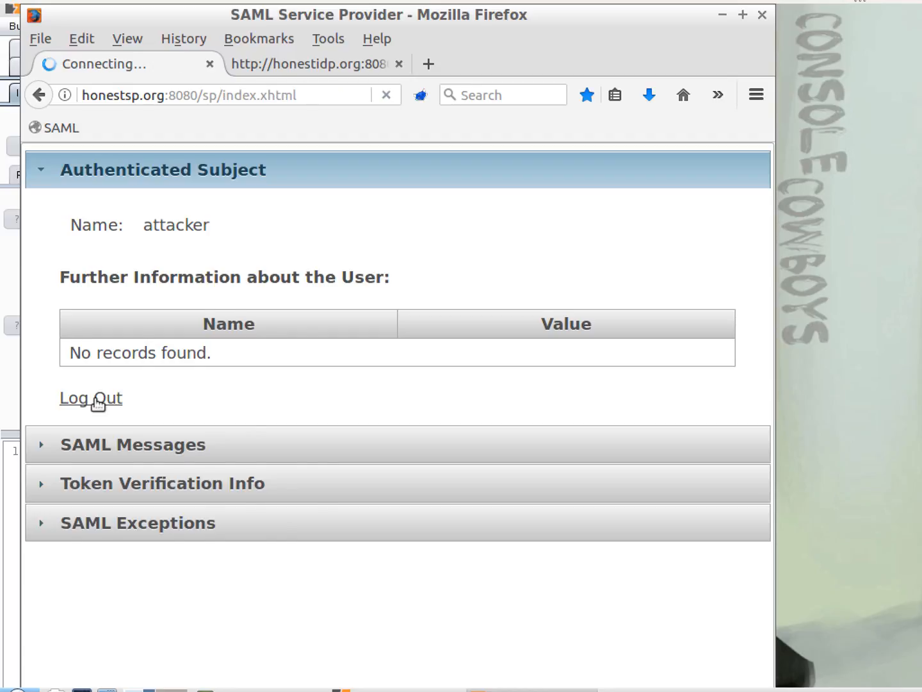
pyautogui.click(183, 39)
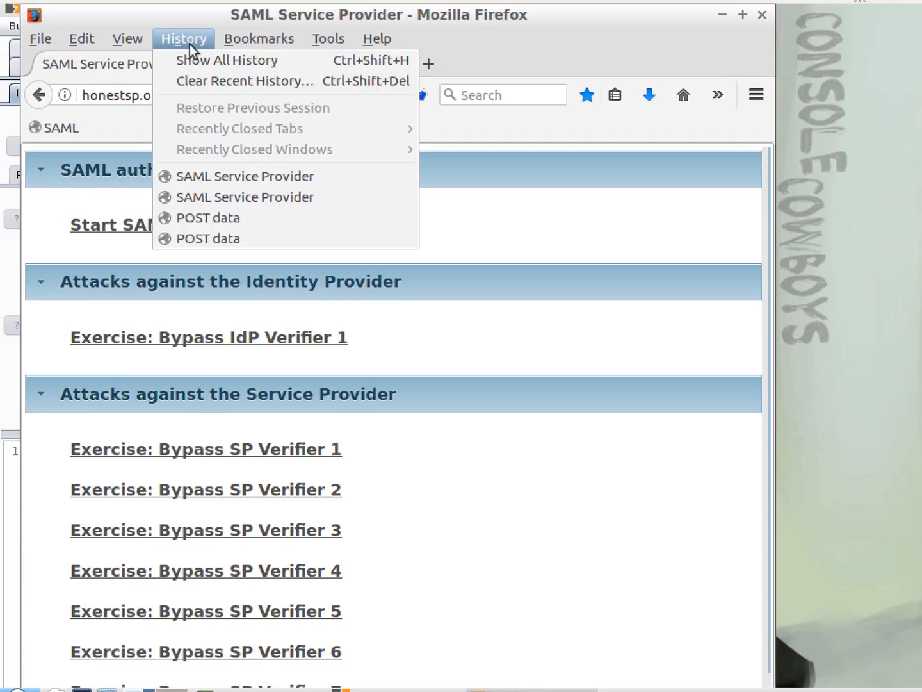
pyautogui.click(239, 80)
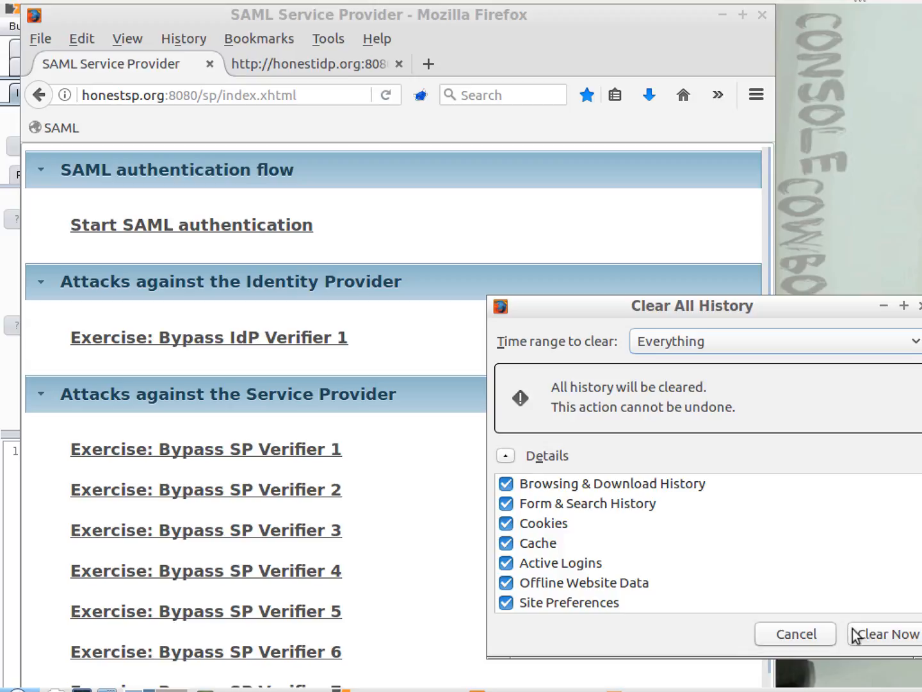
pyautogui.click(881, 636)
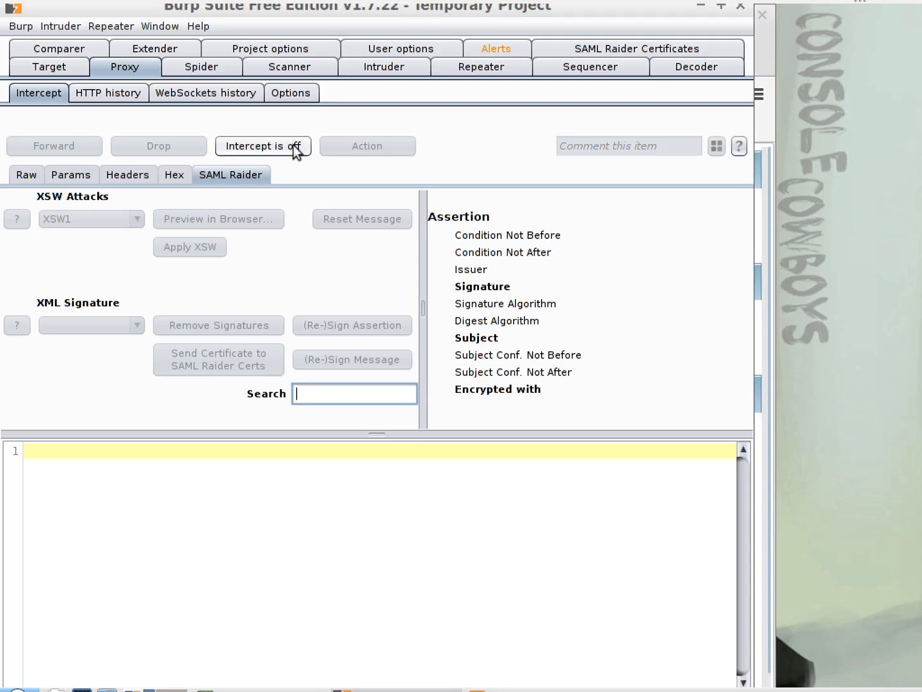
# Step: Re-enable Burp interception and scroll to the SP Verifier 8 exercise link
pyautogui.click(262, 146)
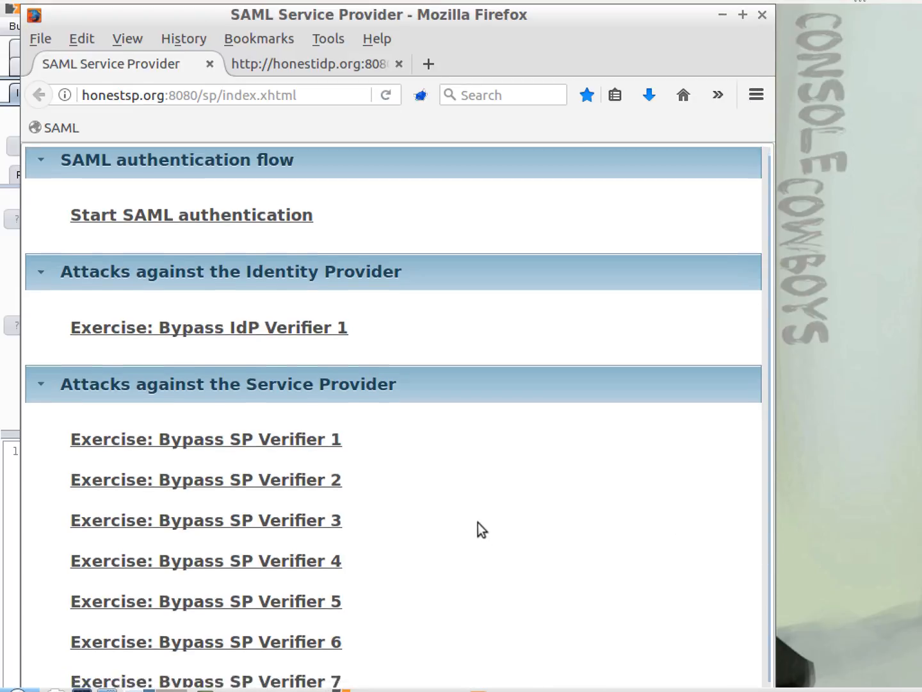
pyautogui.scroll(-3)
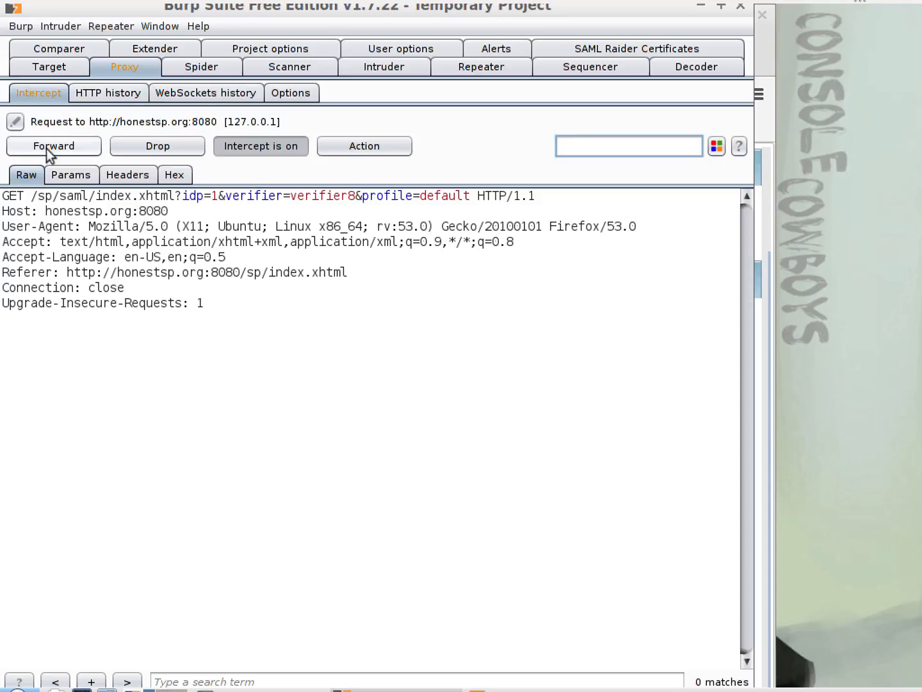
# Step: Forward the SP request, submit the IdP login, forward the POST and release the SAML response
pyautogui.click(229, 175)
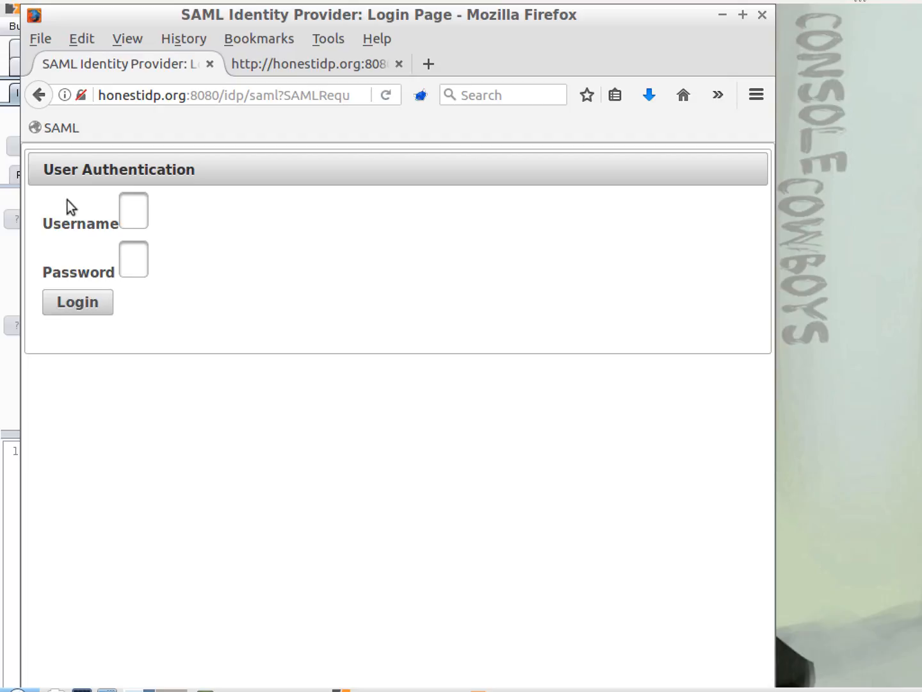
pyautogui.click(132, 210)
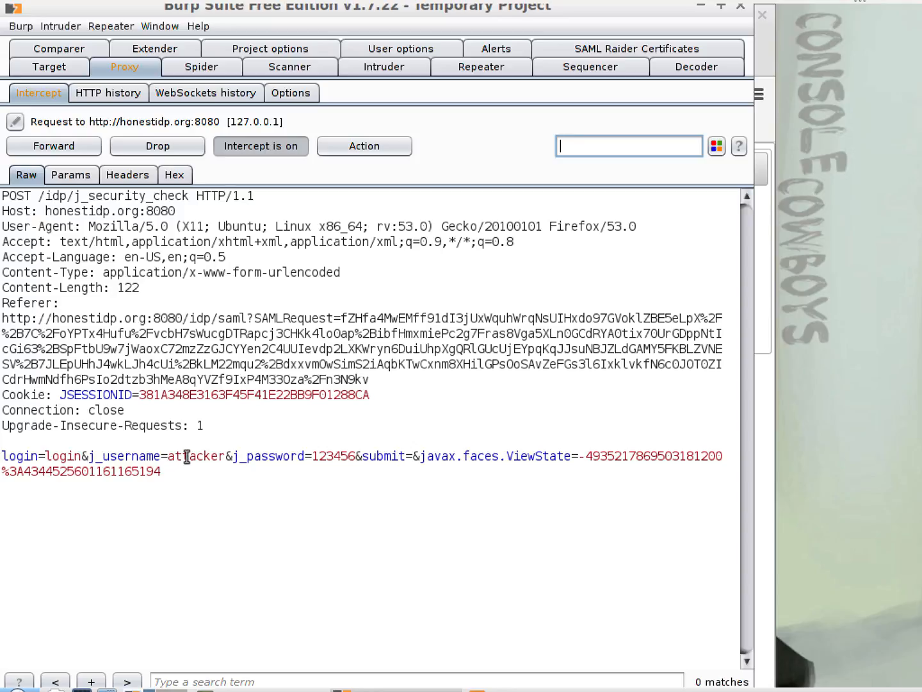
pyautogui.click(230, 174)
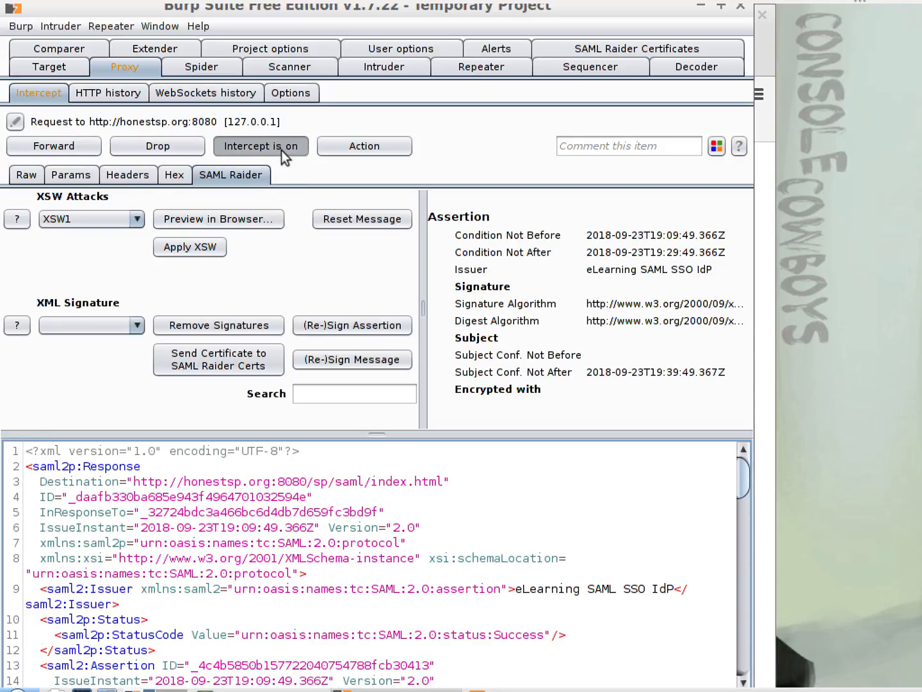
pyautogui.click(261, 146)
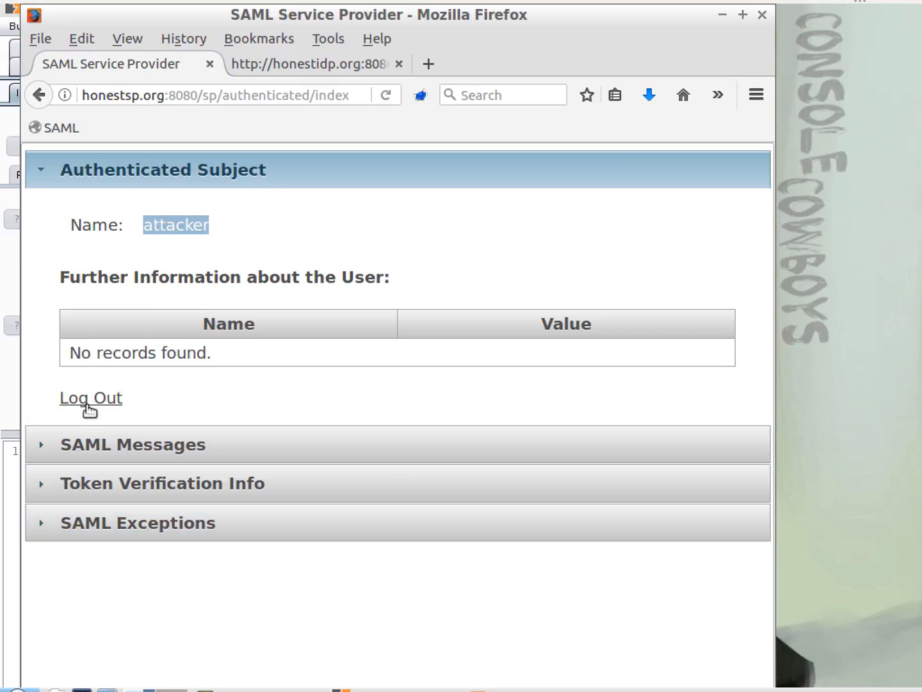
# Step: Log out, wipe history and cookies again, and turn interception back on for a fresh login
pyautogui.click(89, 397)
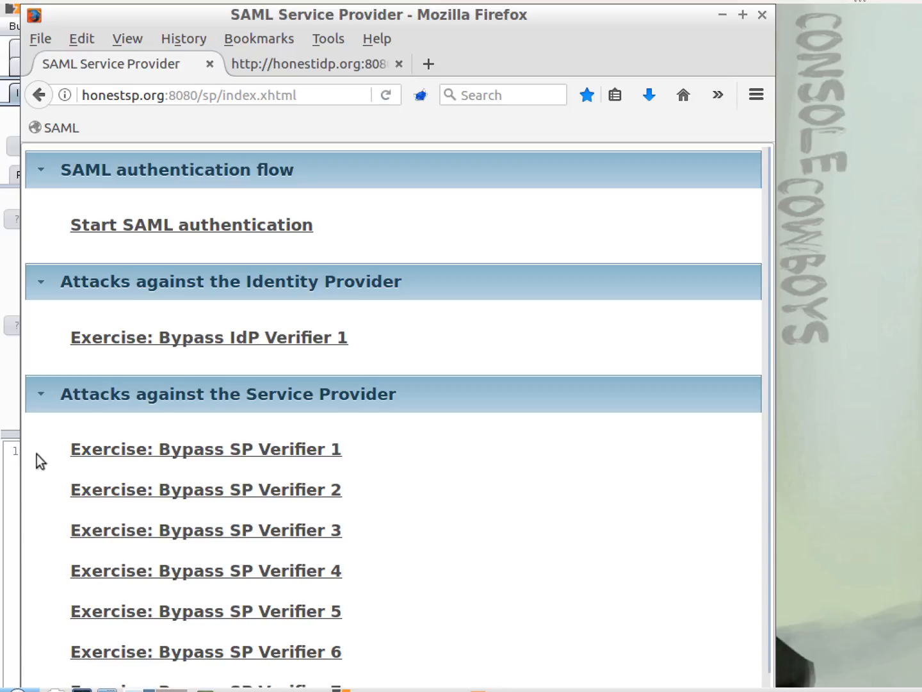
pyautogui.click(183, 39)
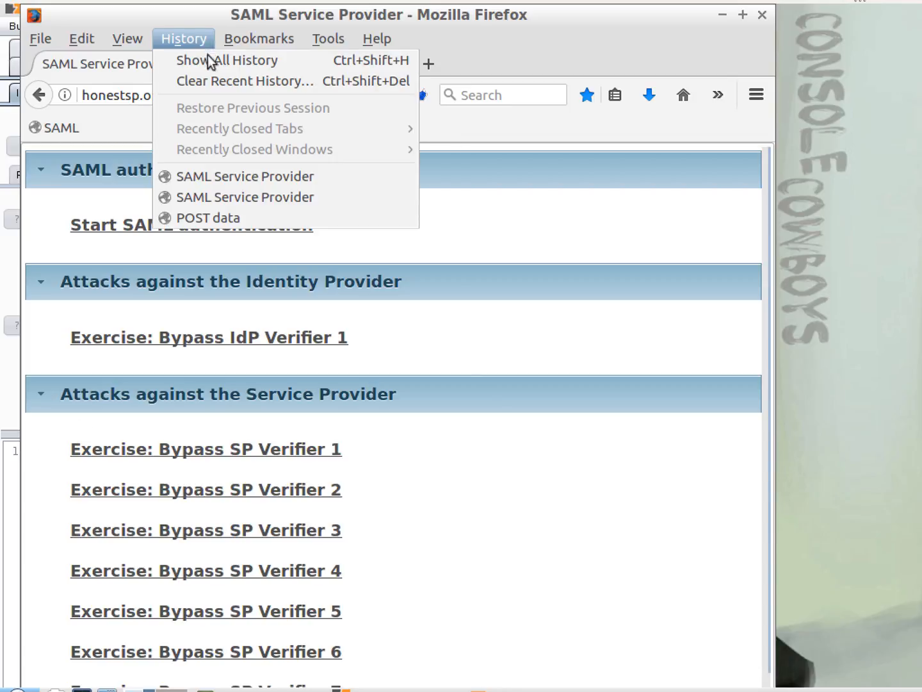
pyautogui.click(246, 81)
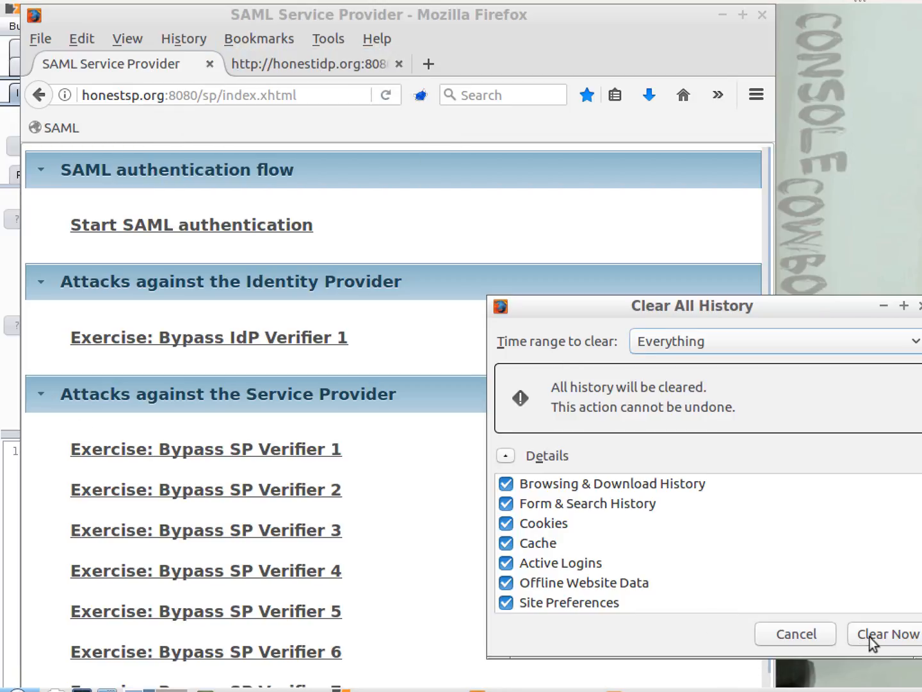
pyautogui.click(885, 633)
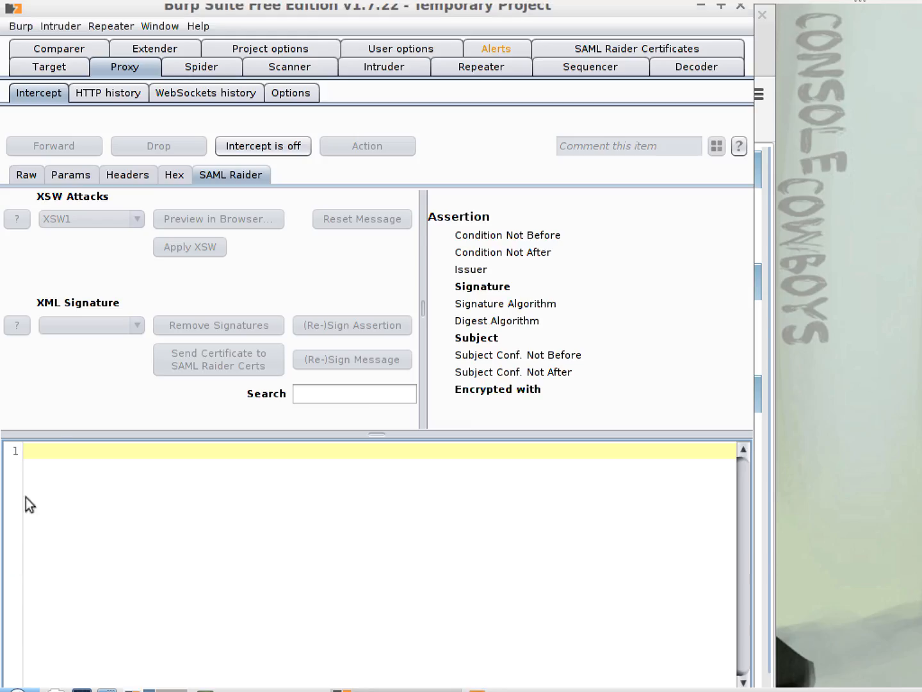
pyautogui.click(262, 146)
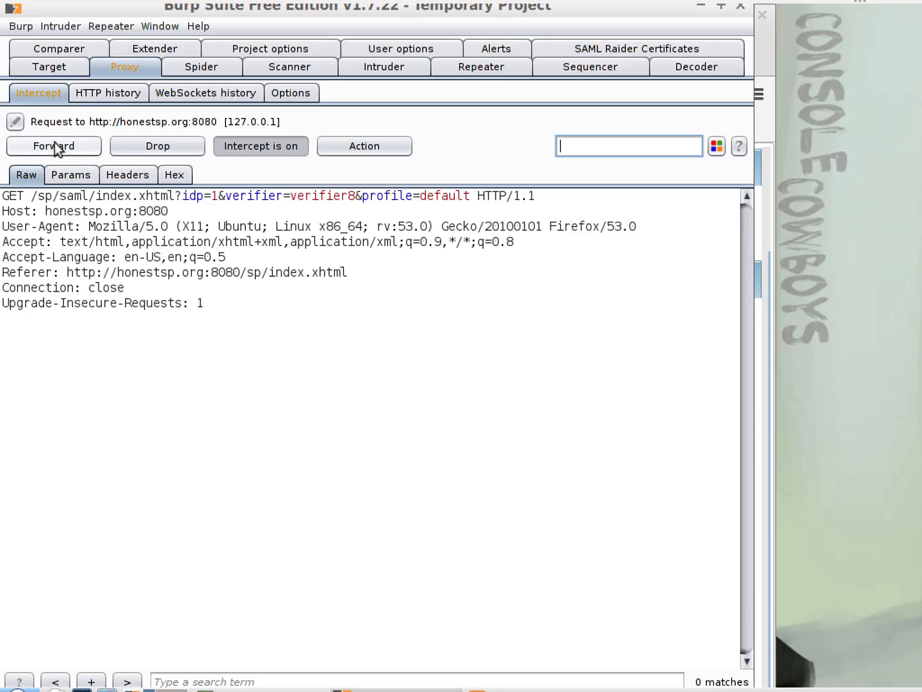
# Step: Forward the SP request and IdP login until the attacker's SAML response is held in SAML Raider
pyautogui.click(230, 174)
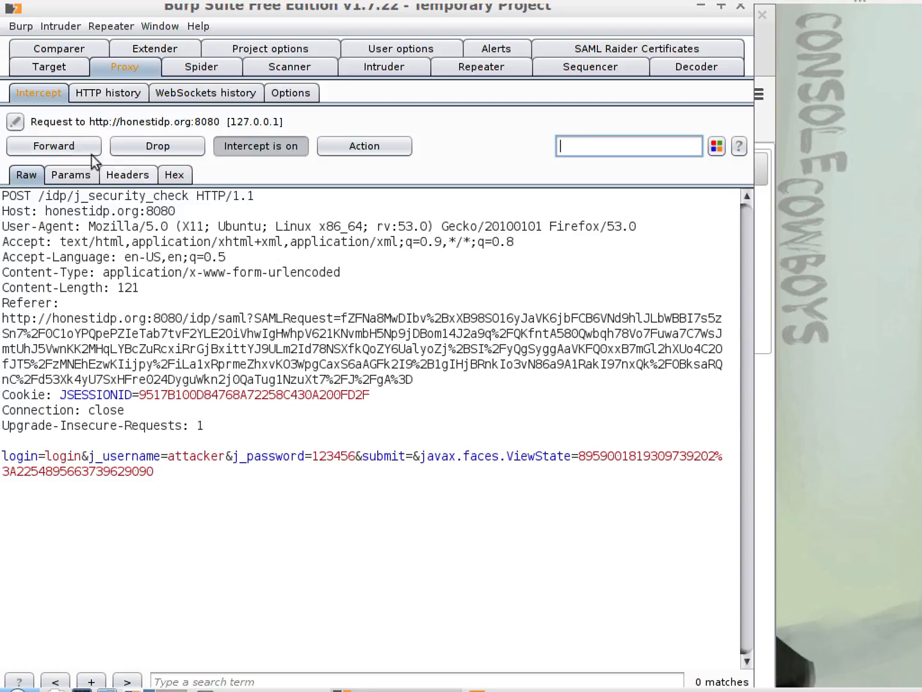
pyautogui.click(231, 174)
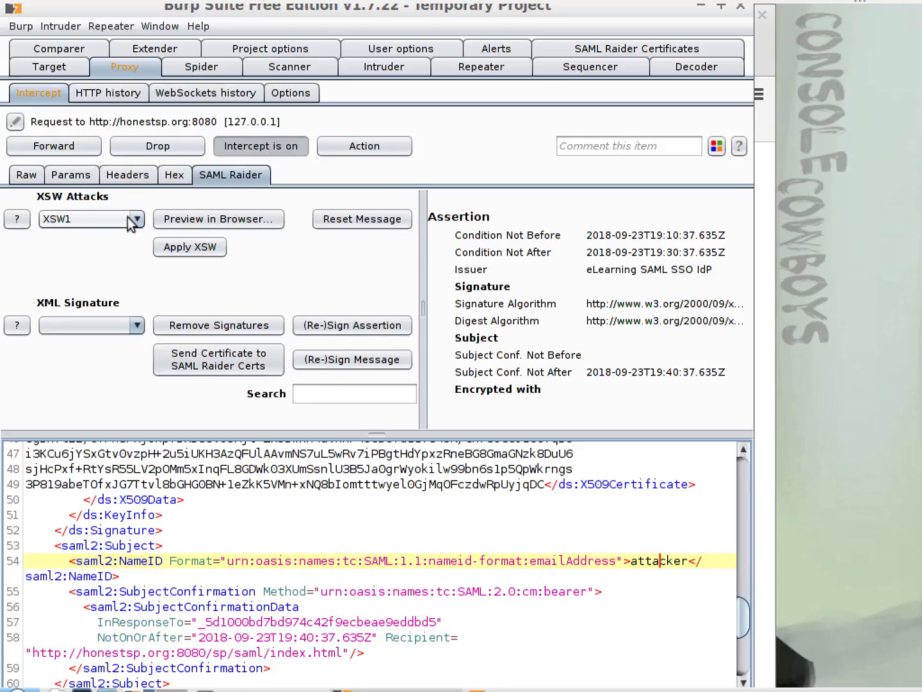
# Step: Try XSW1, then select XSW3 from the XSW Attacks dropdown to wrap an evil assertion
pyautogui.click(190, 247)
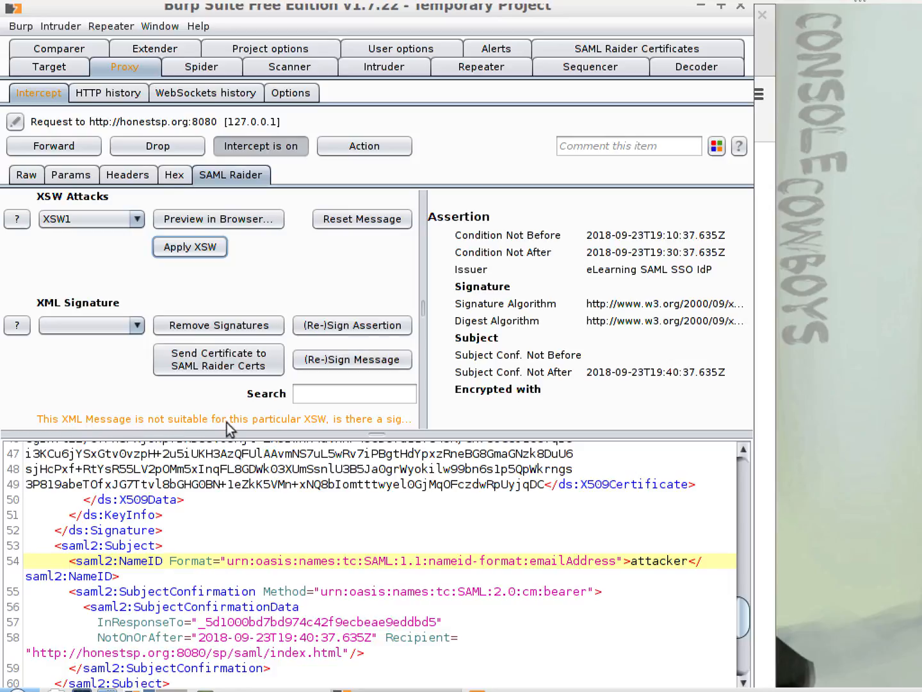
pyautogui.click(91, 218)
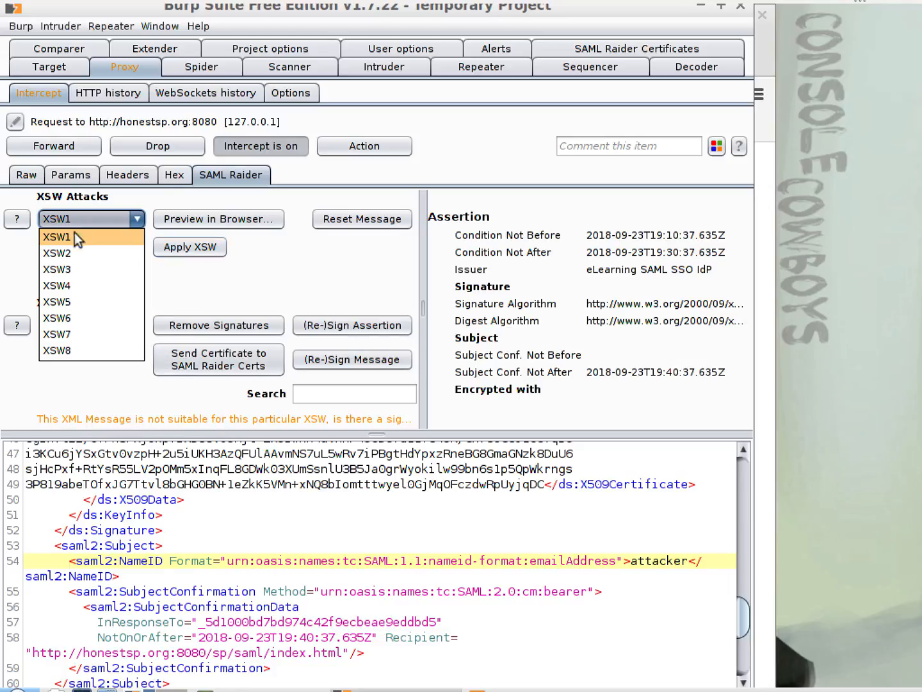
pyautogui.click(56, 254)
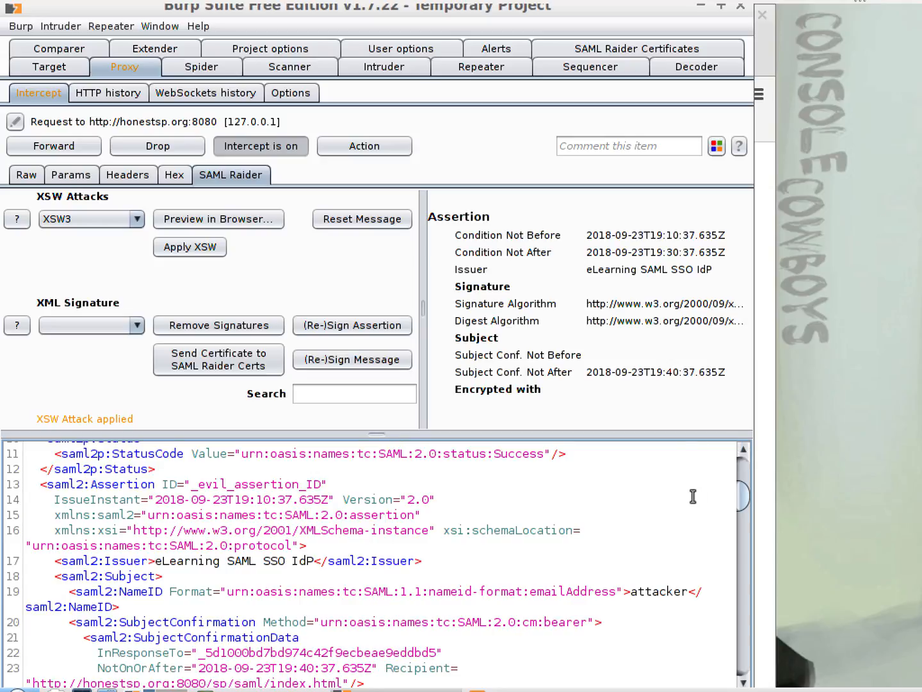
# Step: Replace the evil assertion's NameID 'attacker' with 'admin'
pyautogui.doubleClick(660, 592)
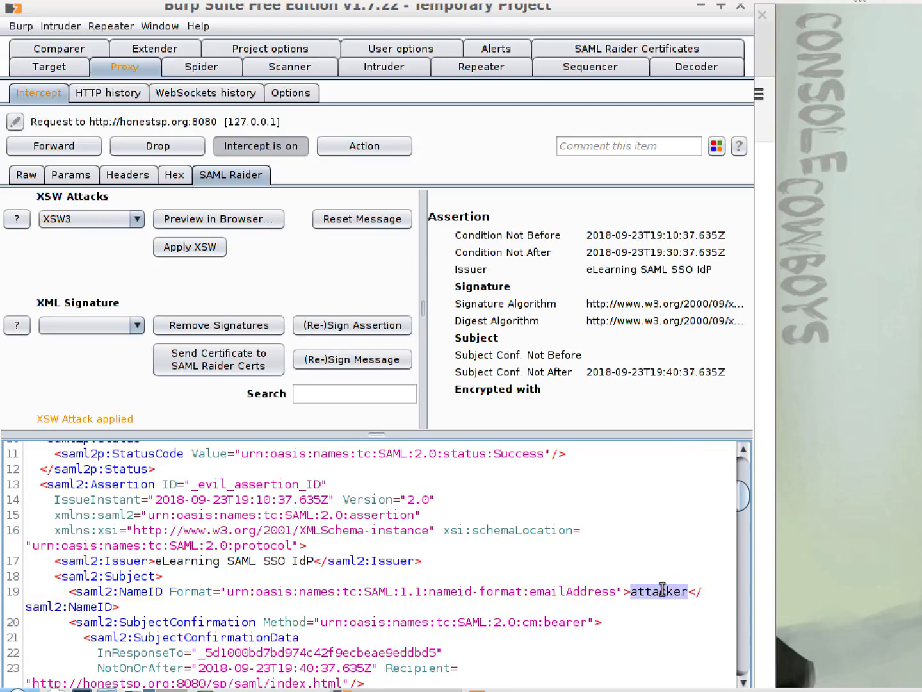
pyautogui.write('adm')
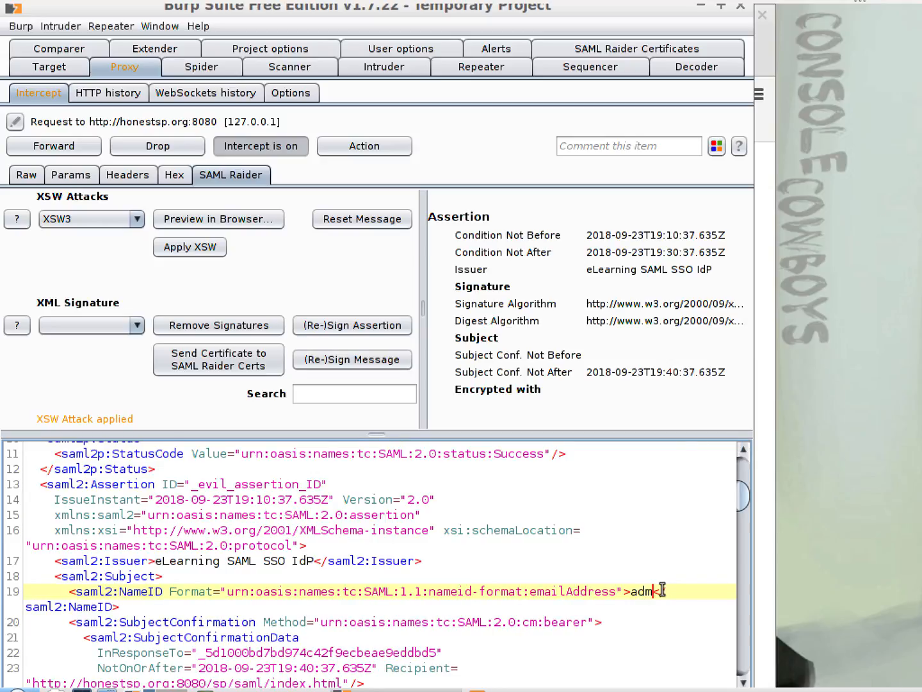
pyautogui.write('in')
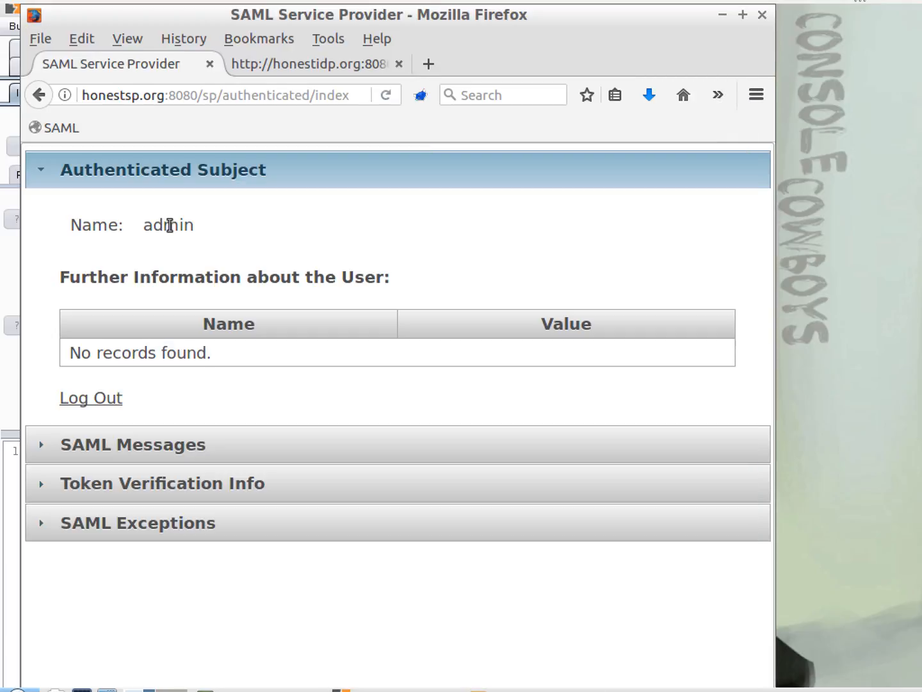
pyautogui.doubleClick(168, 226)
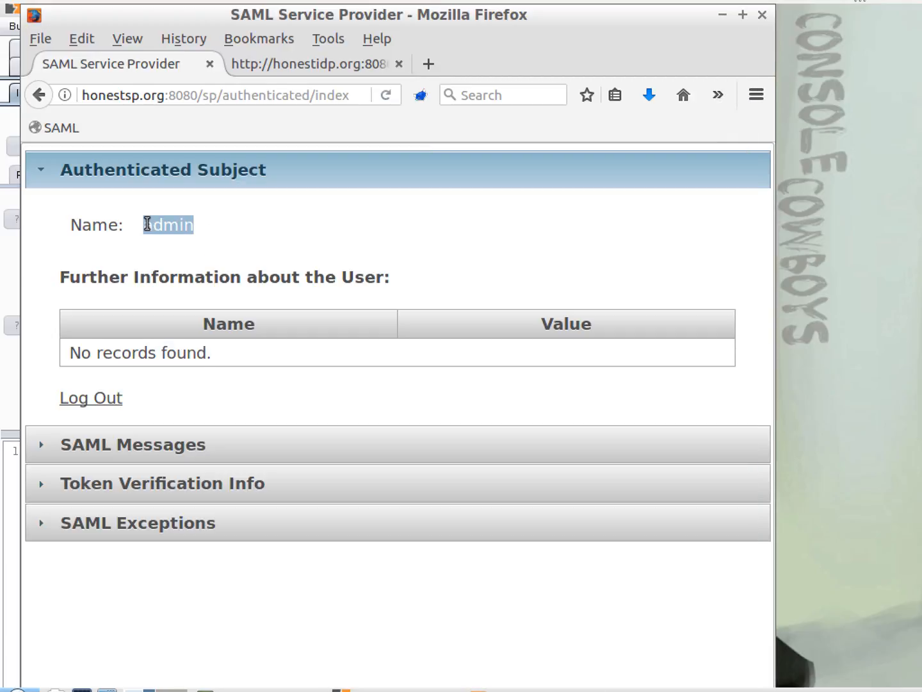
pyautogui.moveTo(123, 308)
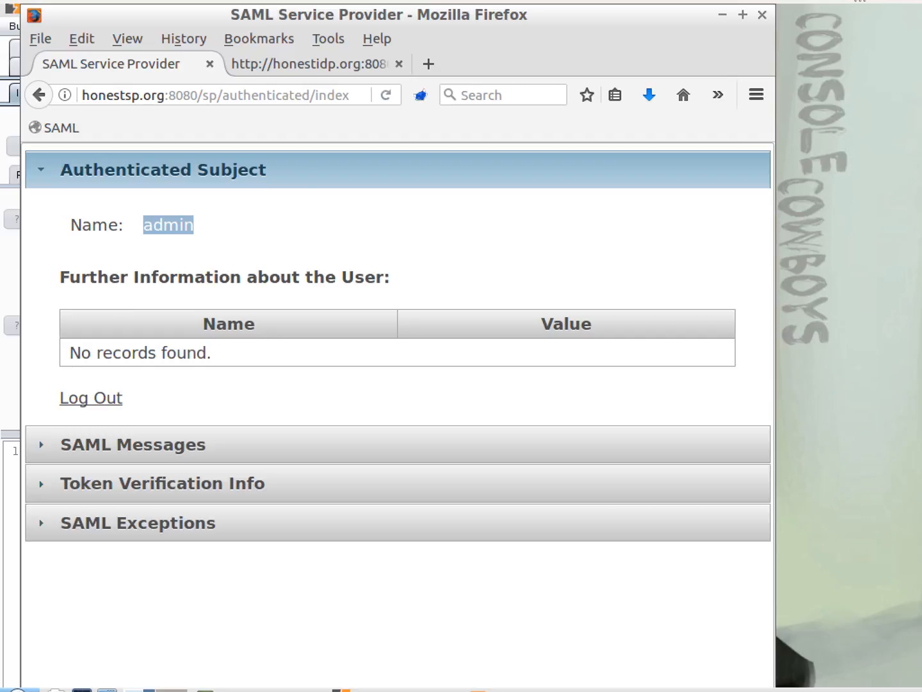
pyautogui.moveTo(123, 307)
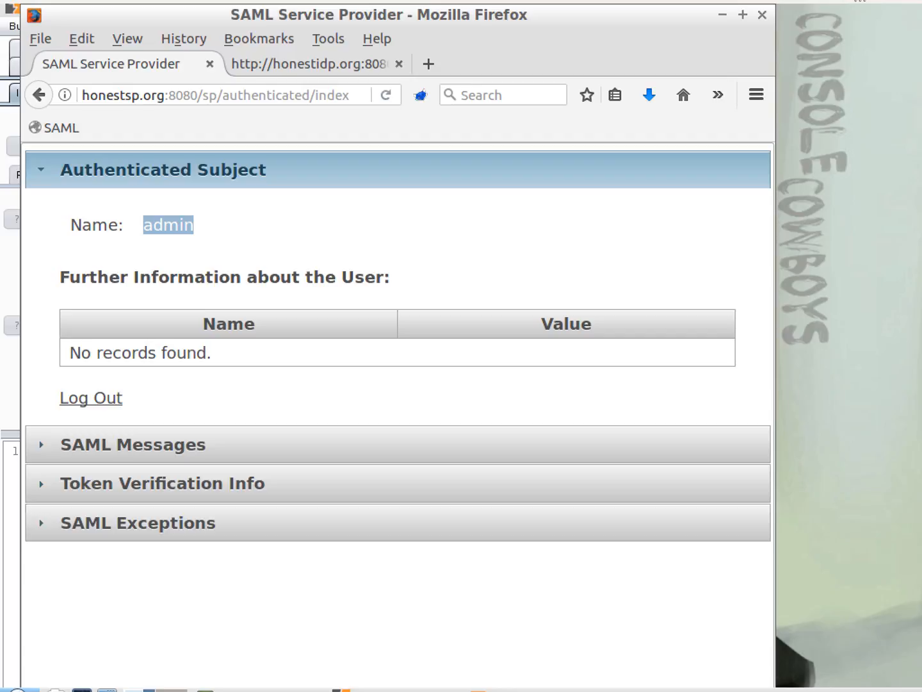
pyautogui.moveTo(123, 308)
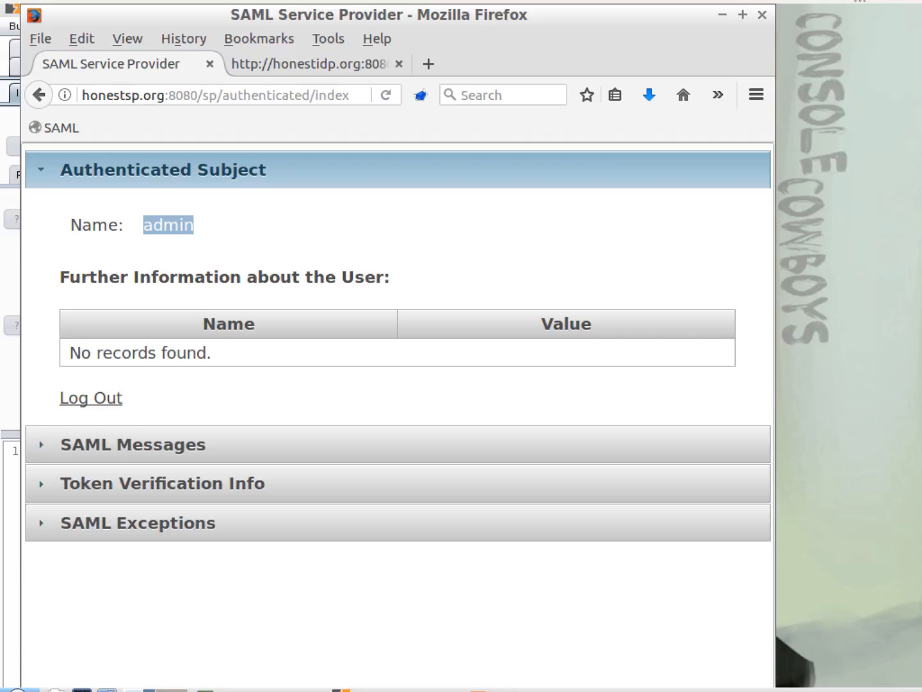
pyautogui.moveTo(123, 307)
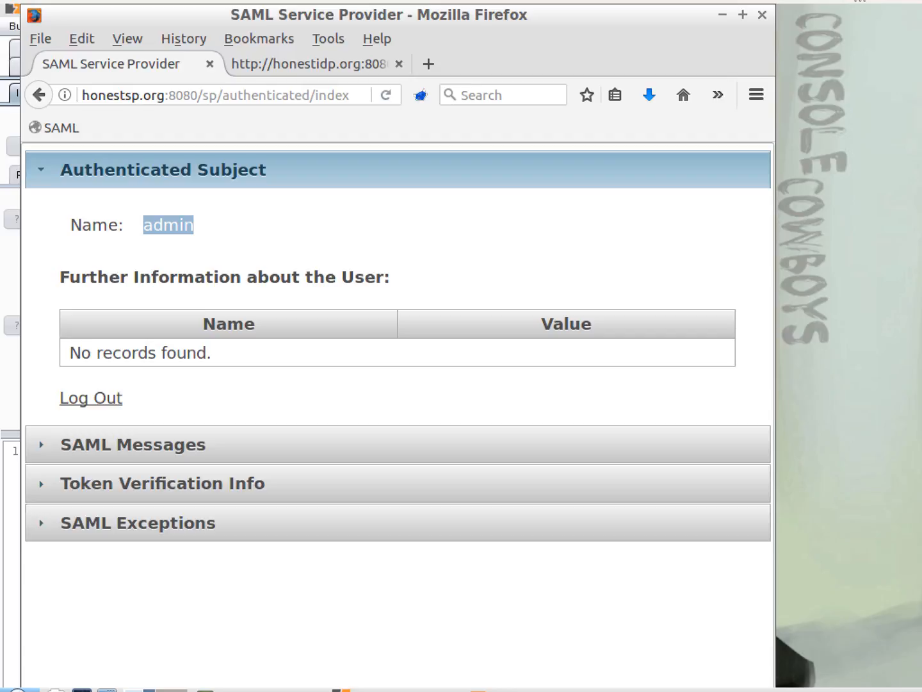
pyautogui.moveTo(123, 307)
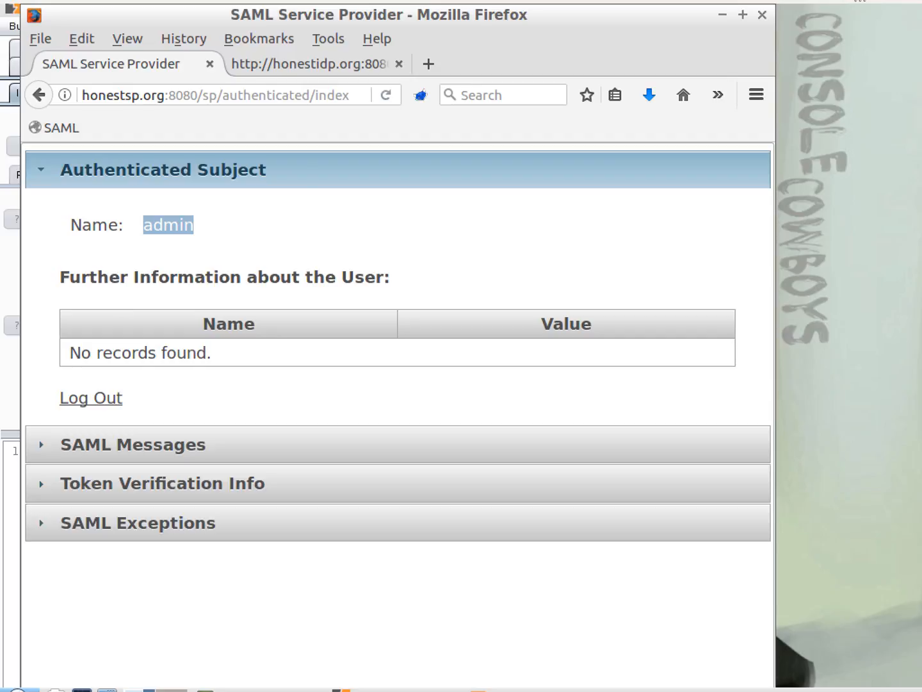
pyautogui.moveTo(123, 306)
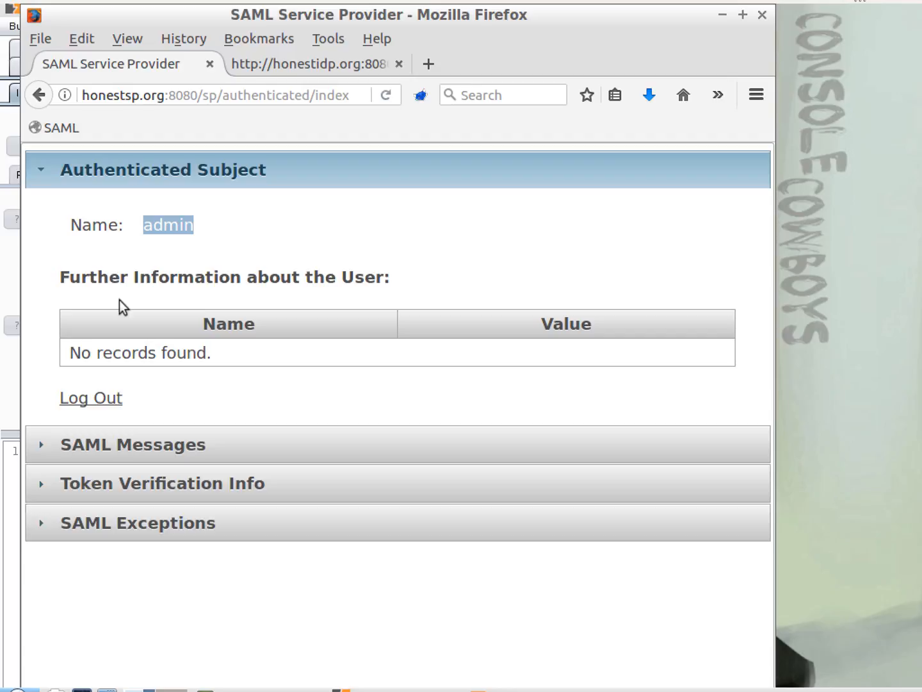